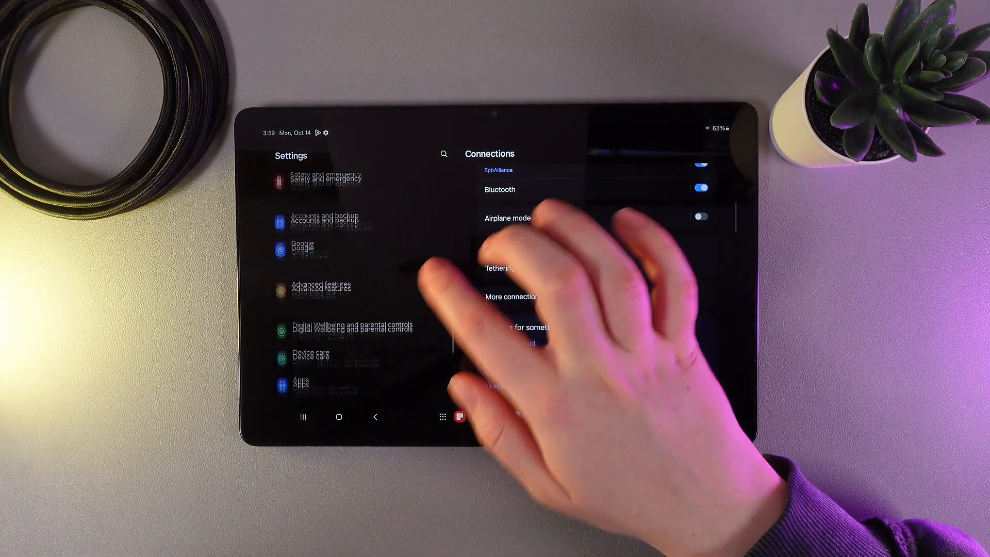
- Reach Samsung Keyboard settings via General management and scroll to the Style and layout section
left_click(325, 289)
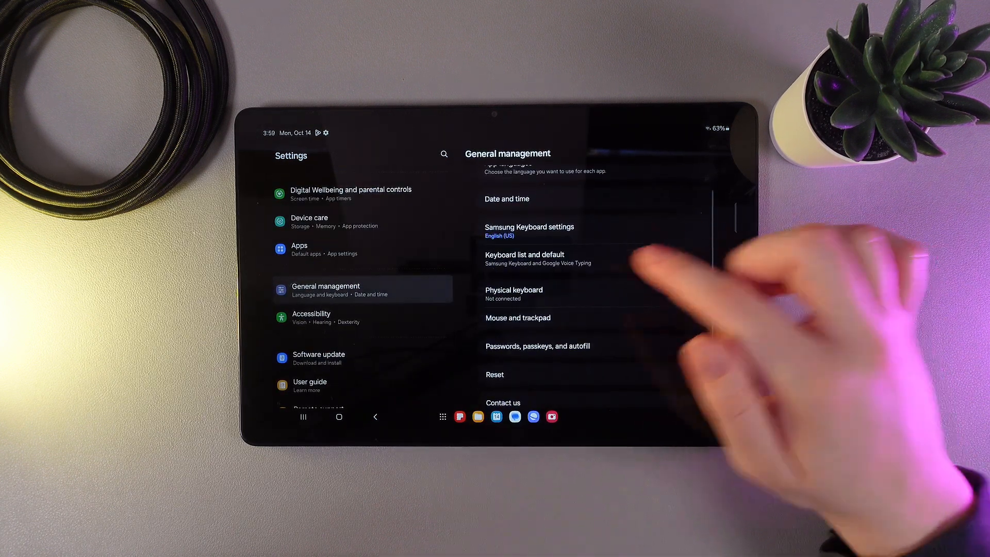
left_click(529, 230)
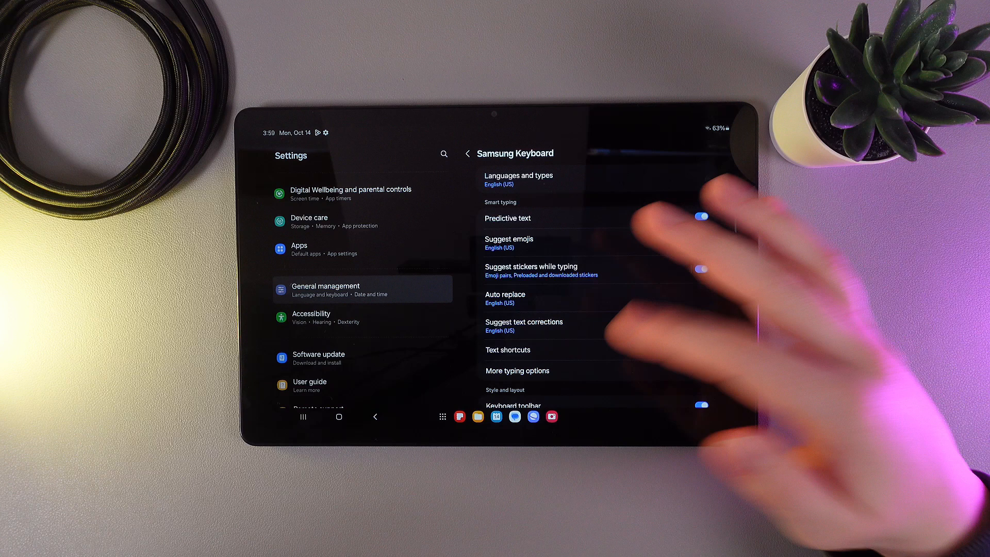
scroll("down", 3)
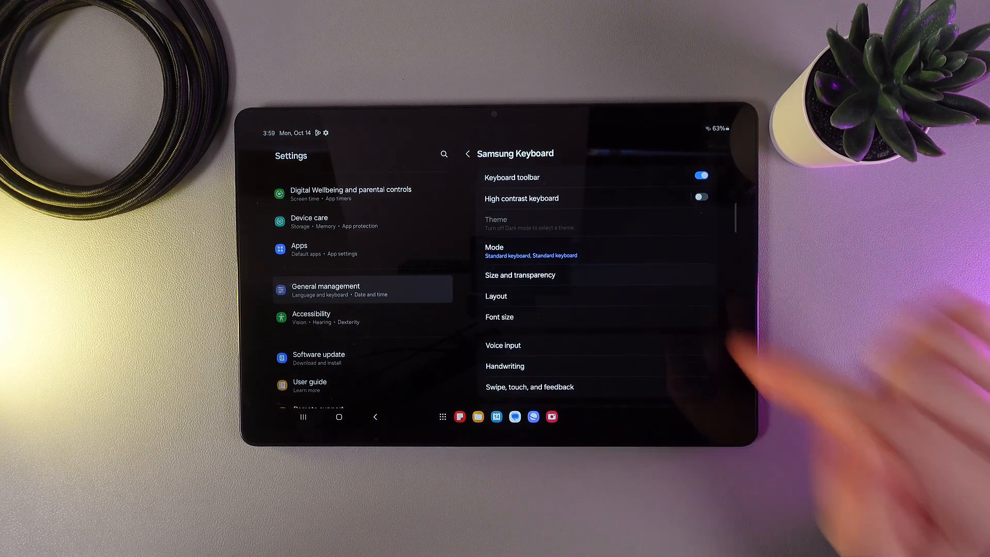
- Bring up the Size and transparency screen with its resizable keyboard preview
left_click(519, 275)
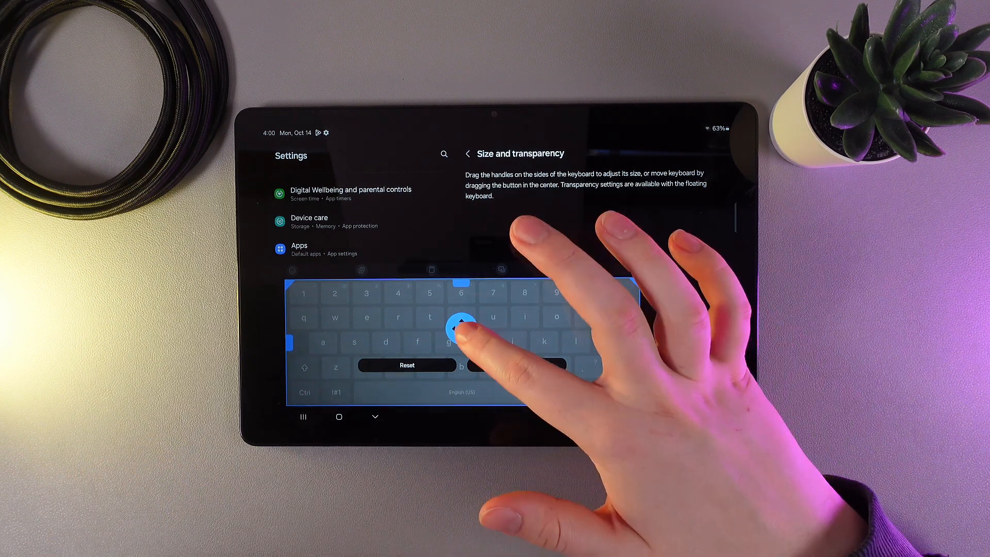
- Reposition the keyboard with the center handle, then confirm with Done to return to the settings list
left_click_drag(460, 325, 497, 326)
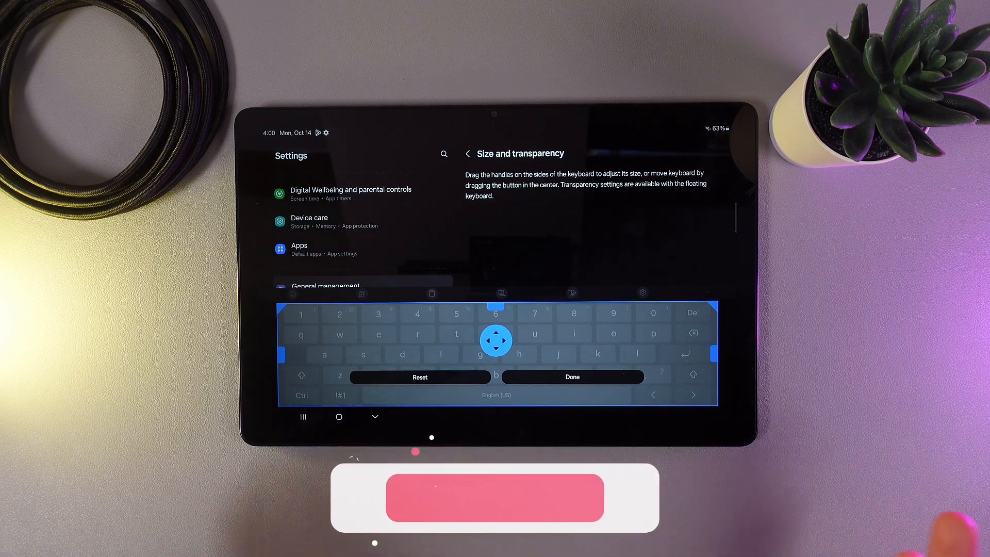
left_click(467, 154)
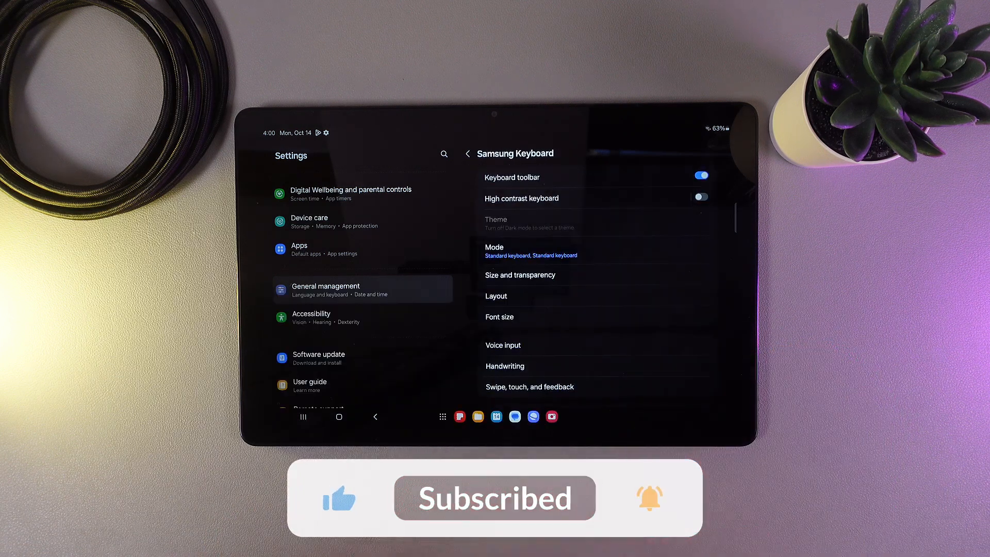